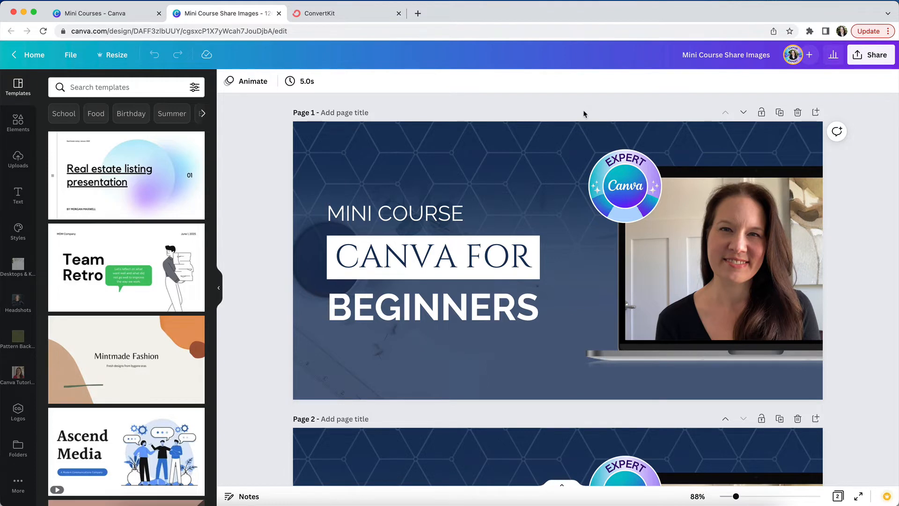
pyautogui.moveTo(871, 54)
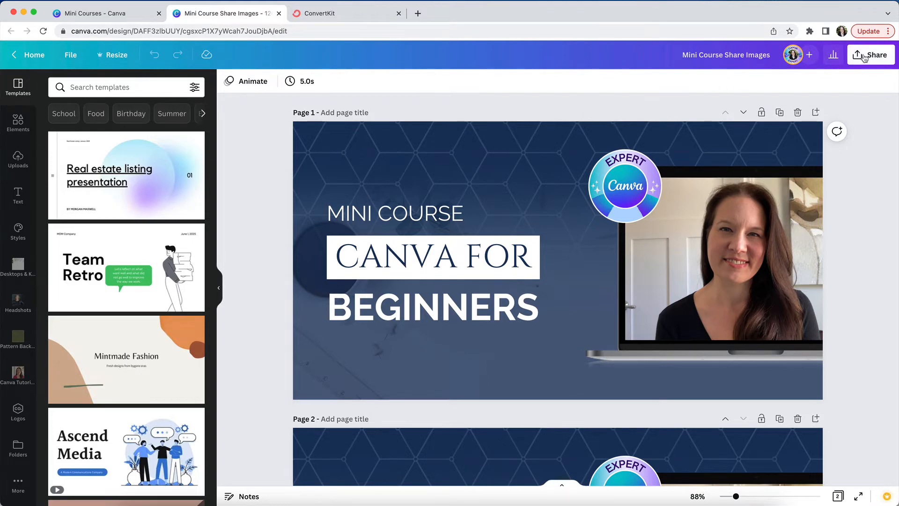
# Open the Share panel for the Mini Course Share Images design
pyautogui.click(870, 54)
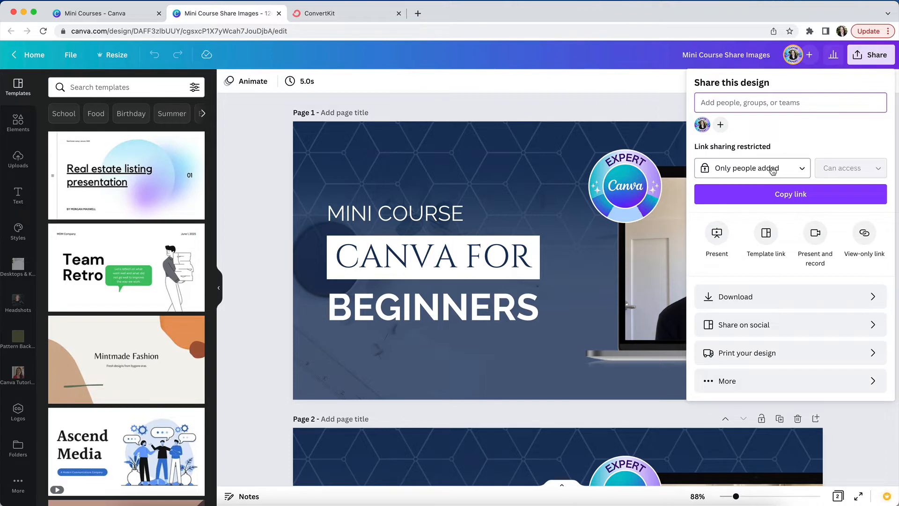
# Set link access to 'Anyone with the link' with Can edit permission
pyautogui.click(752, 169)
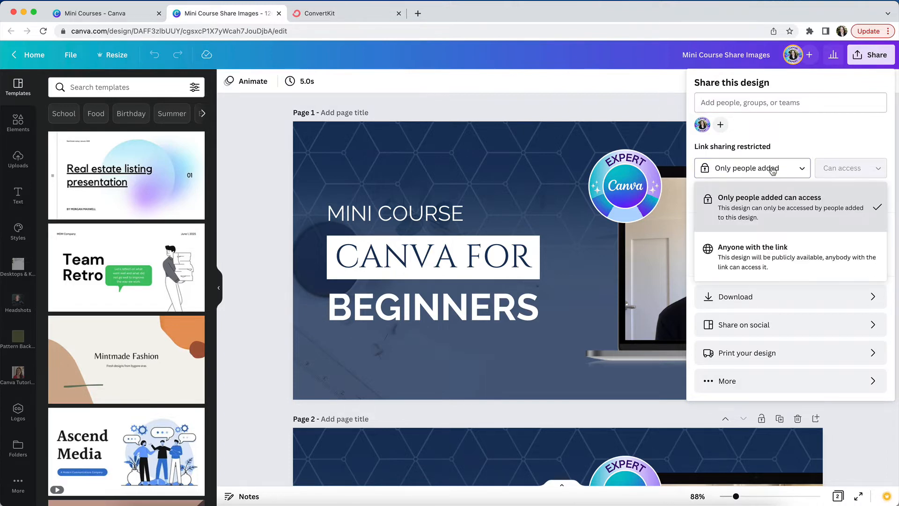
pyautogui.click(752, 252)
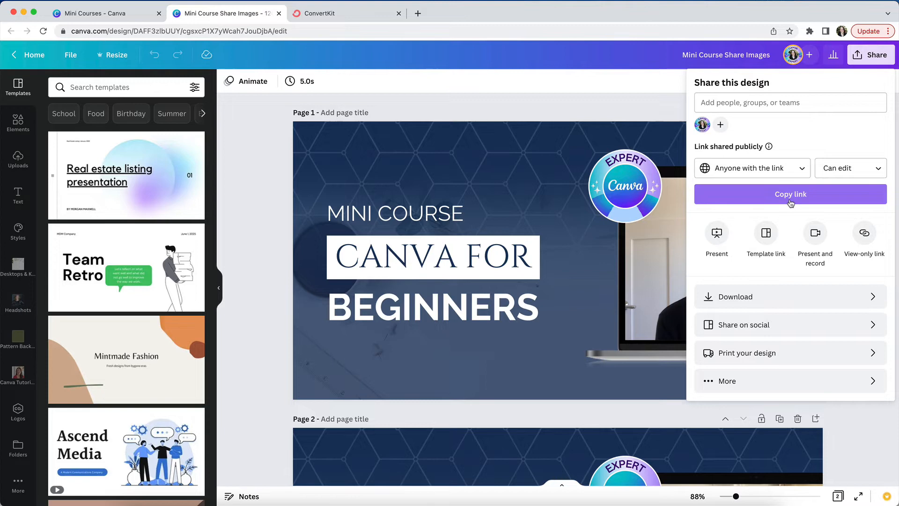
# Copy the design's public editing link to the clipboard
pyautogui.click(790, 194)
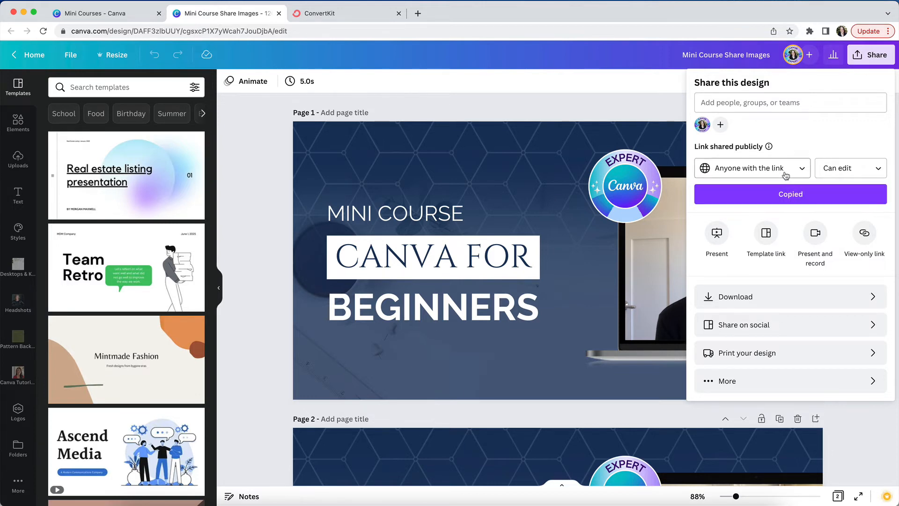
# Change link access back to 'Only people added can access'
pyautogui.click(751, 168)
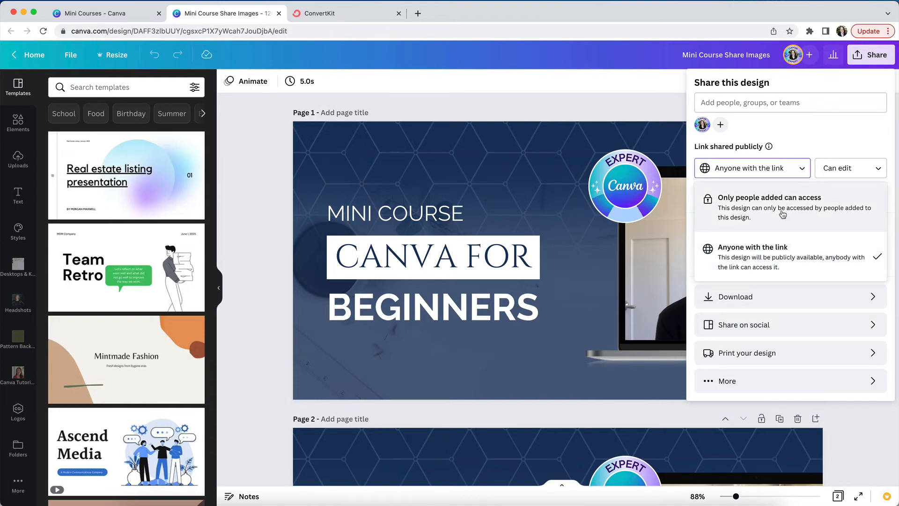
pyautogui.click(769, 197)
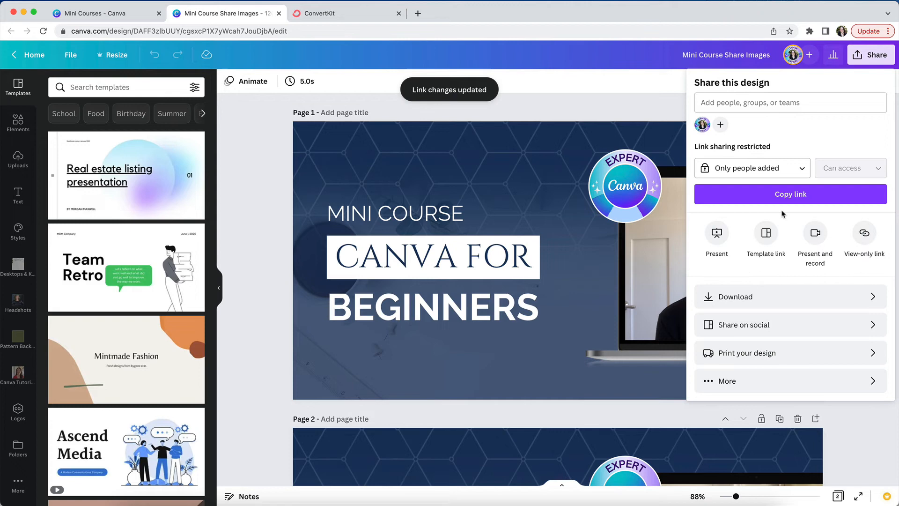